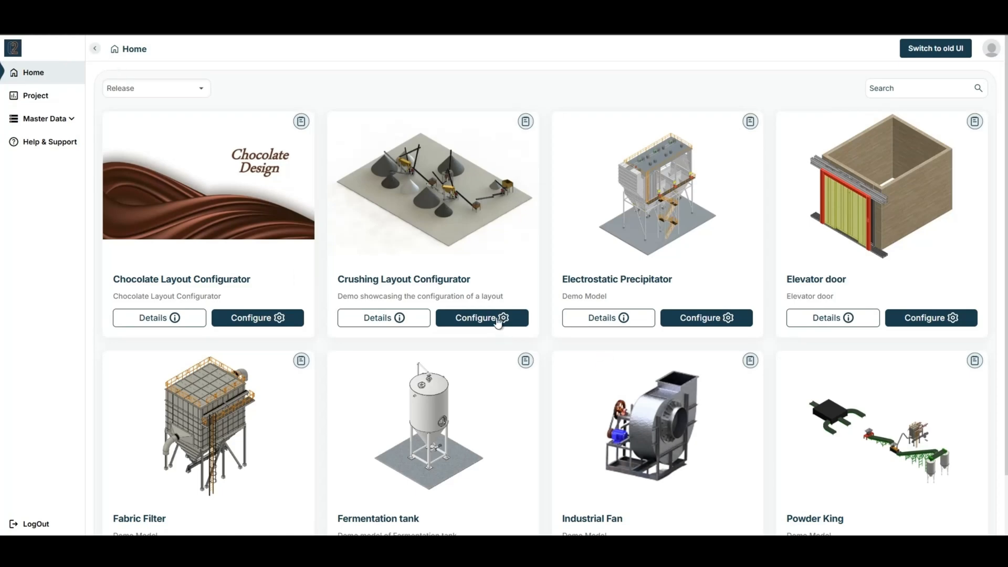
Step: Enter plant data: name ABC, location DENMARK, 1500 m altitude, 45 °C ambient temperature
left_click(481, 317)
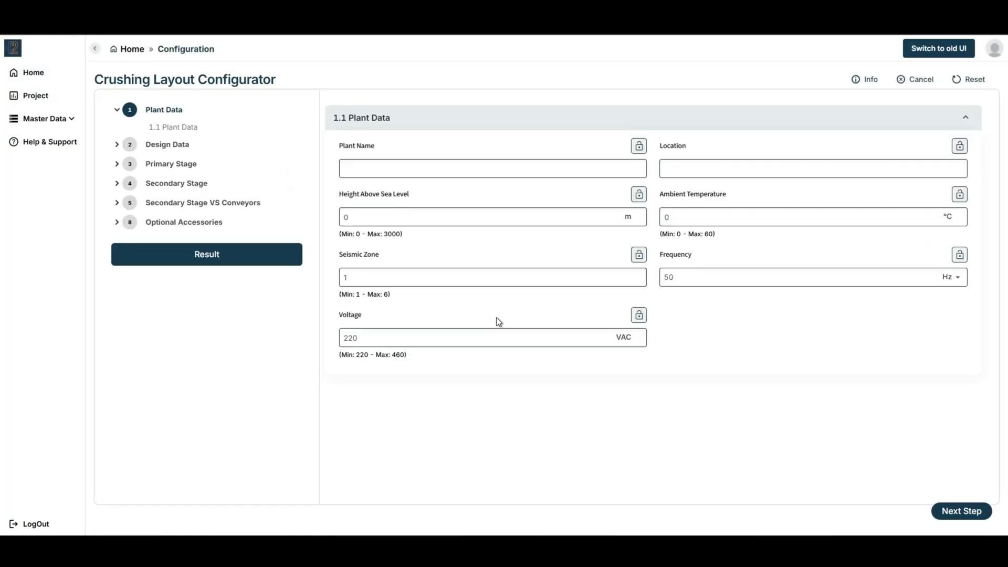
type("A")
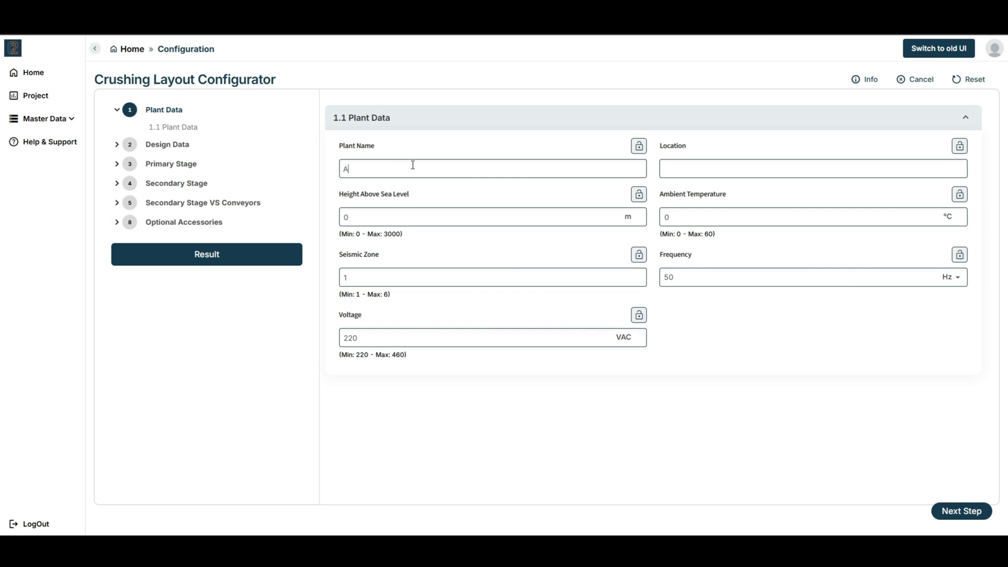
type("DENMARK")
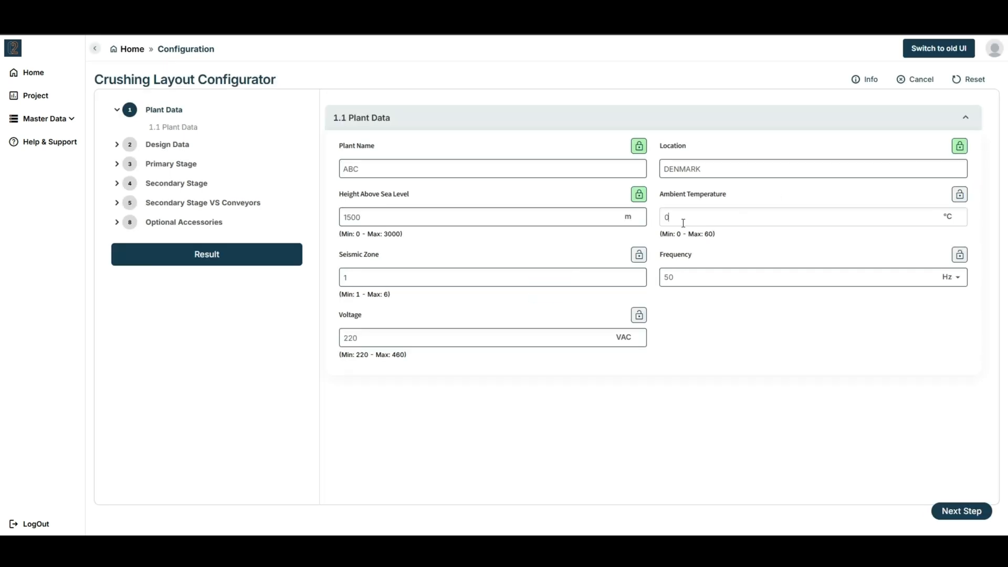
type("45")
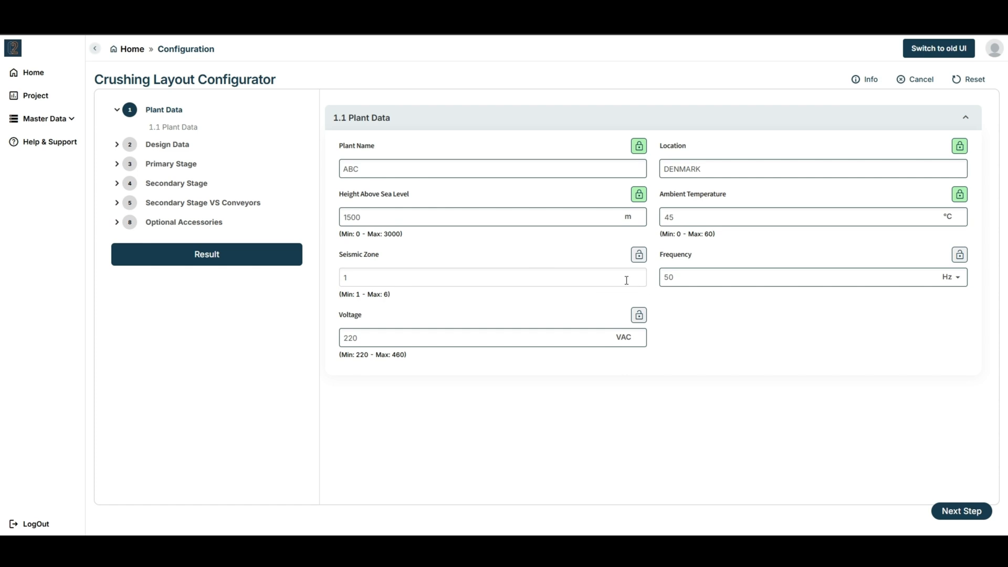
type("3")
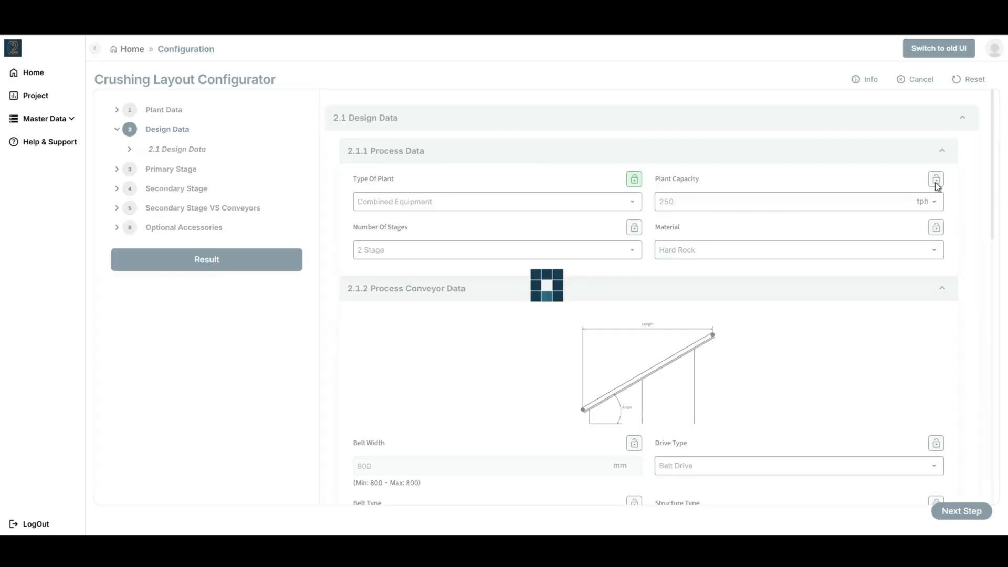
Step: Lock the plant capacity, process conveyor structure type and belt type values
left_click(798, 250)
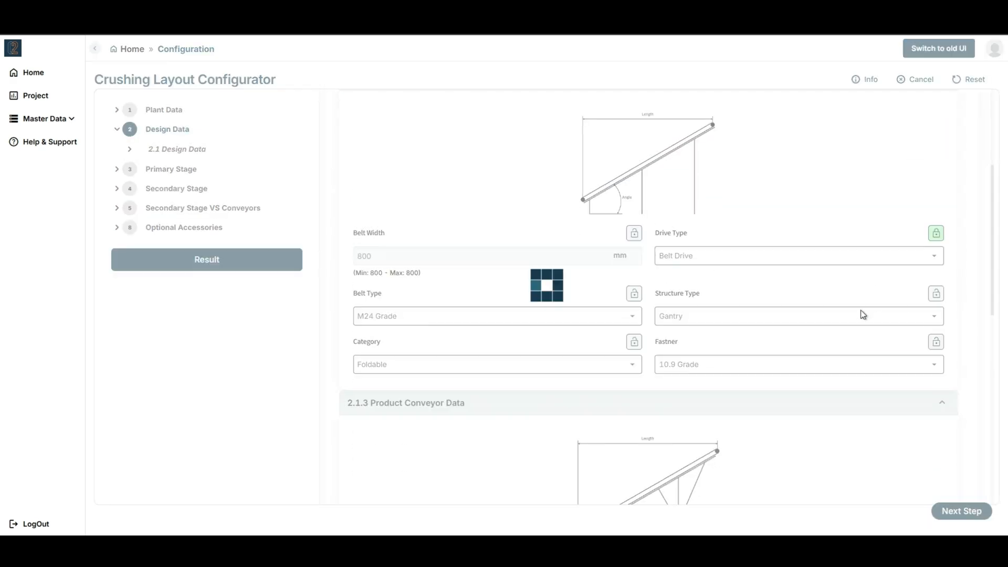
left_click(634, 293)
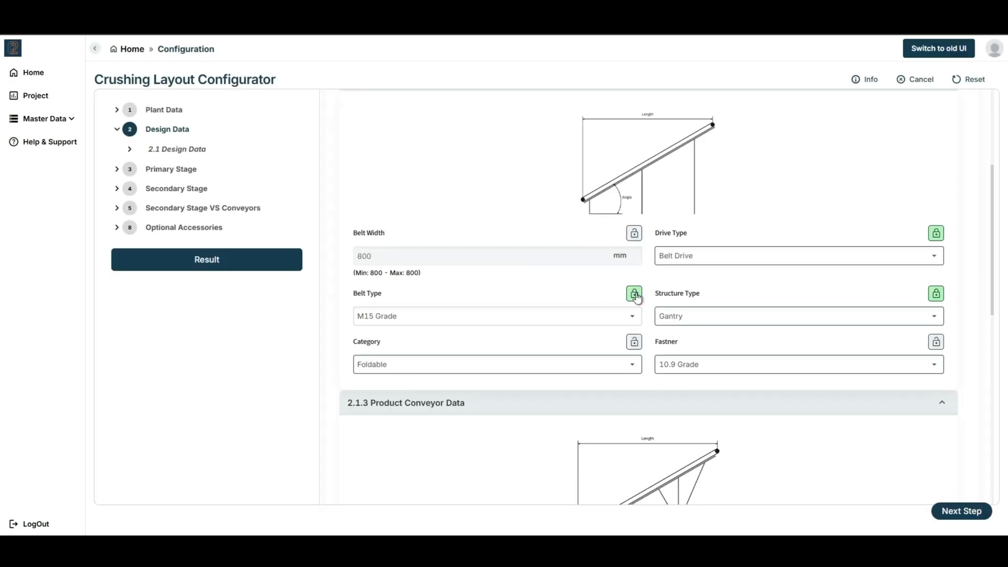
left_click(798, 364)
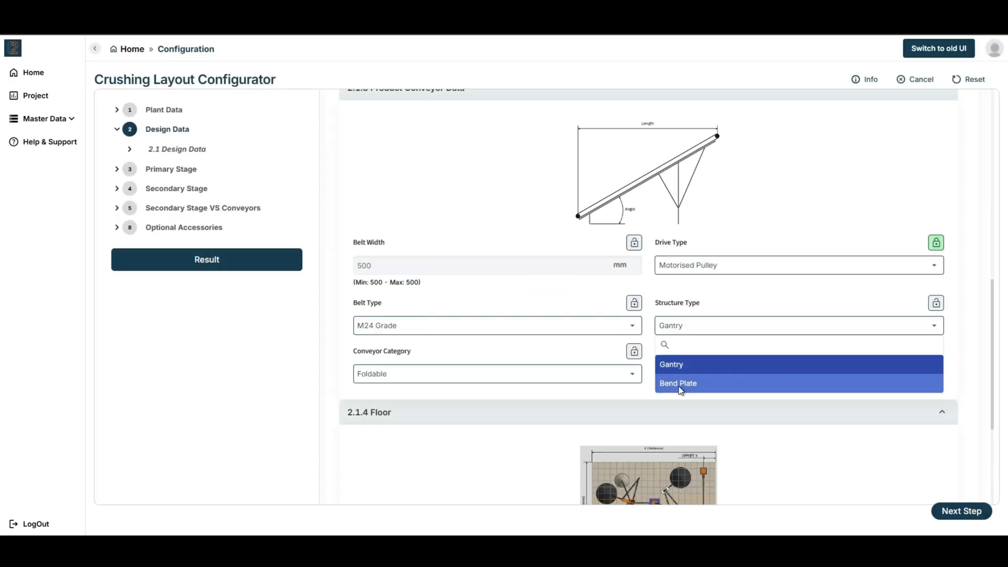
Step: Set product conveyor structure to Bend Plate with 50 m X offset and advance to Primary Stage
left_click(678, 383)
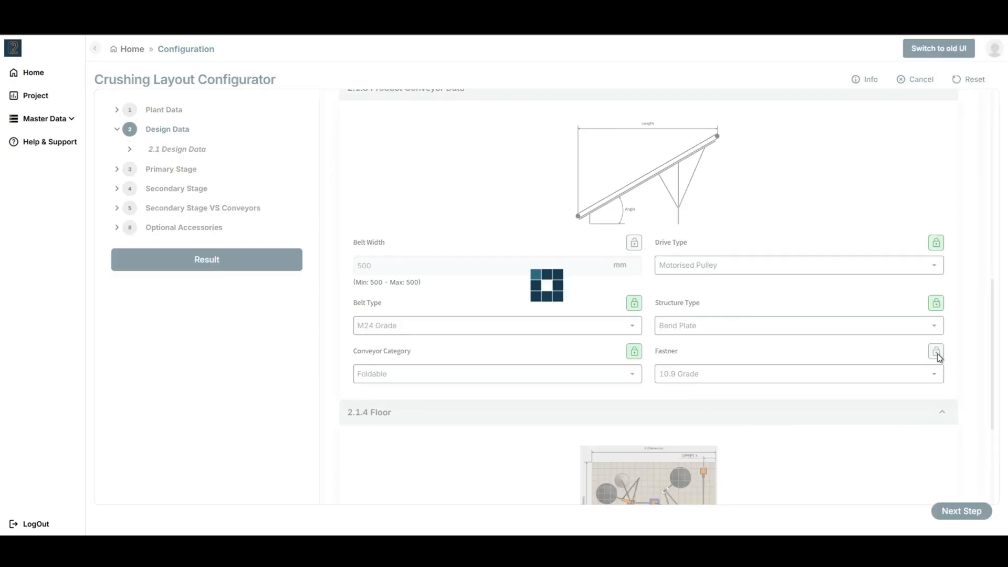
scroll("down", 3)
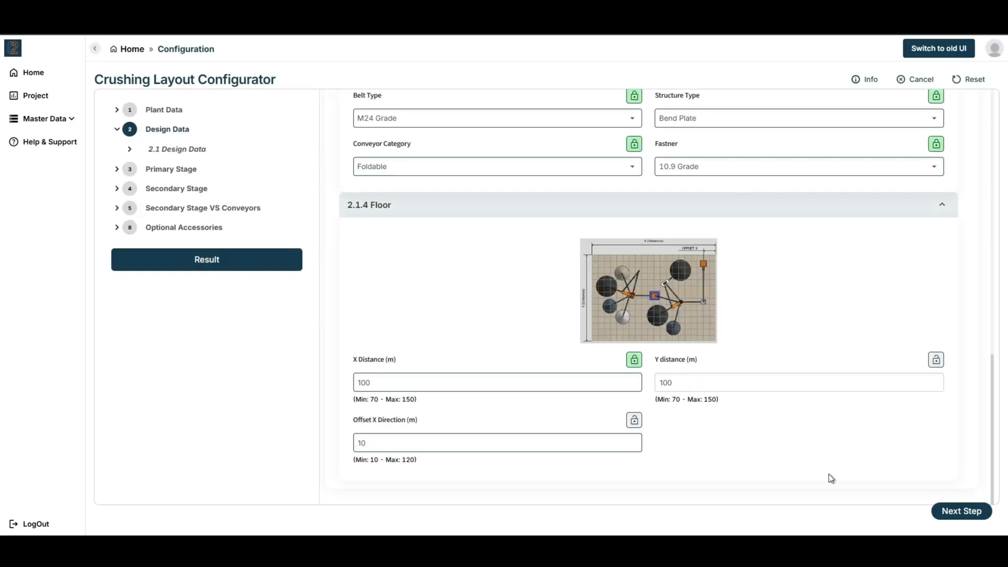
type("50")
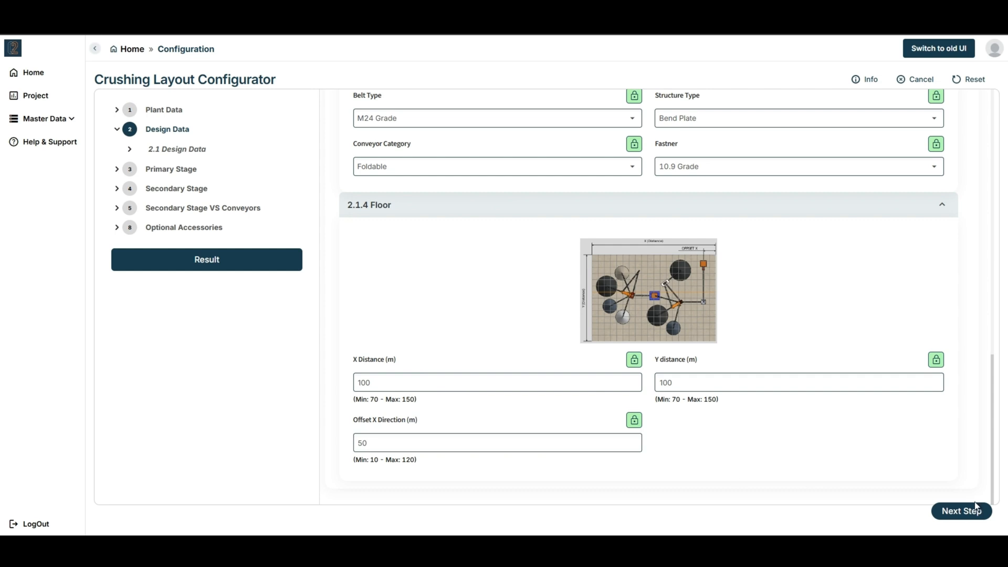
mouse_move(960, 527)
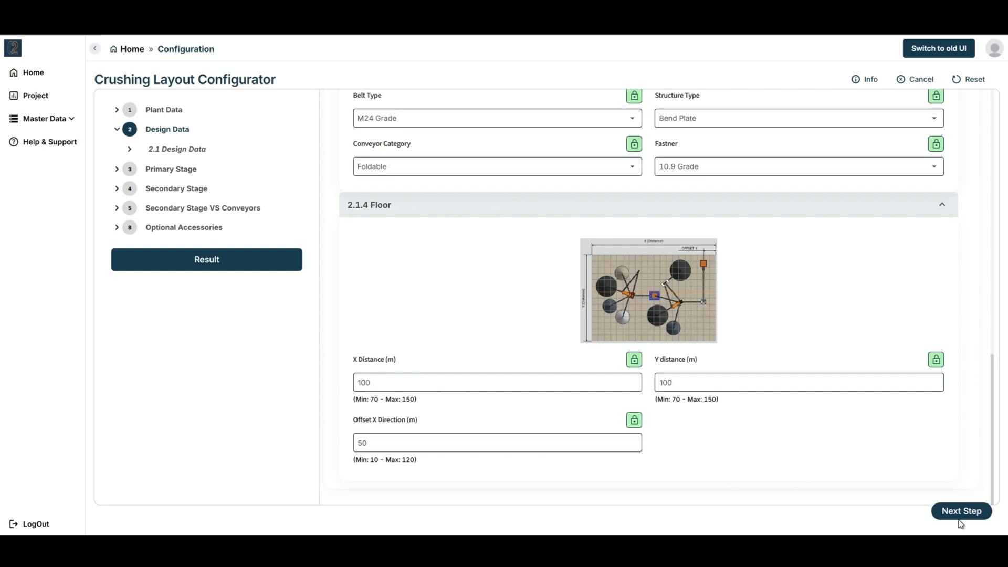
left_click(960, 511)
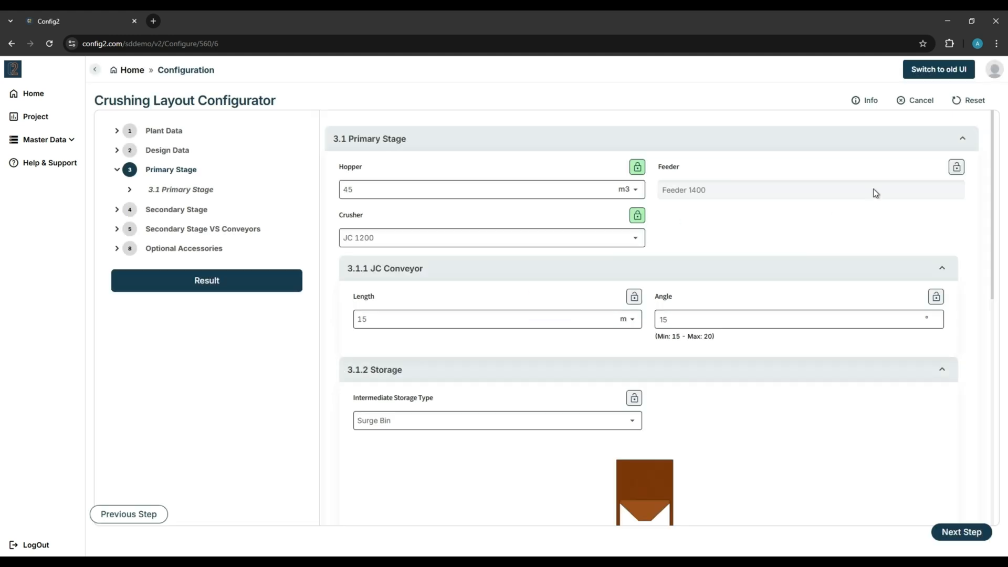
Step: Set an 18 m jaw crusher conveyor and a 15 m³ SB Type 2 surge bin with scalp at Z -2000
type("18")
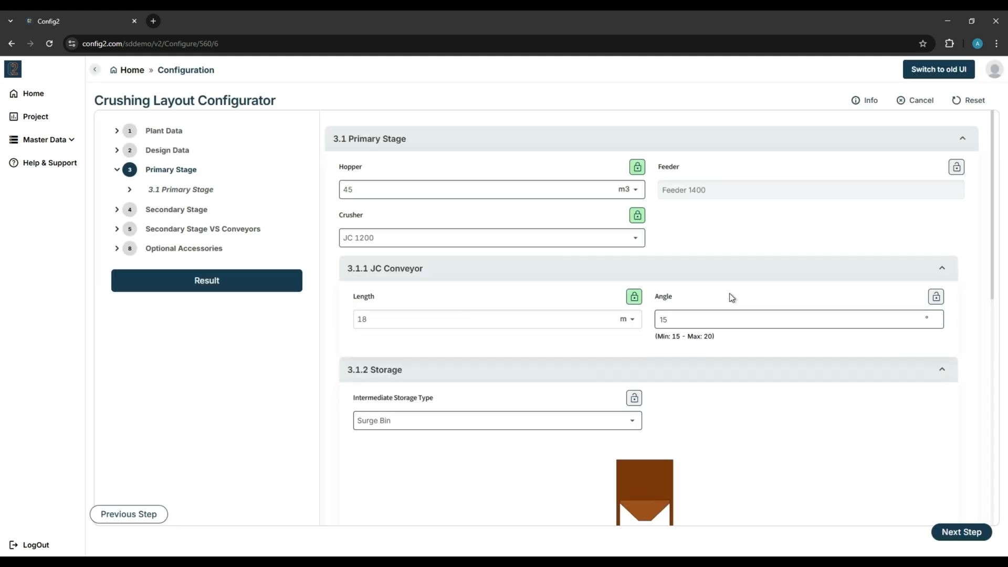
scroll("down", 3)
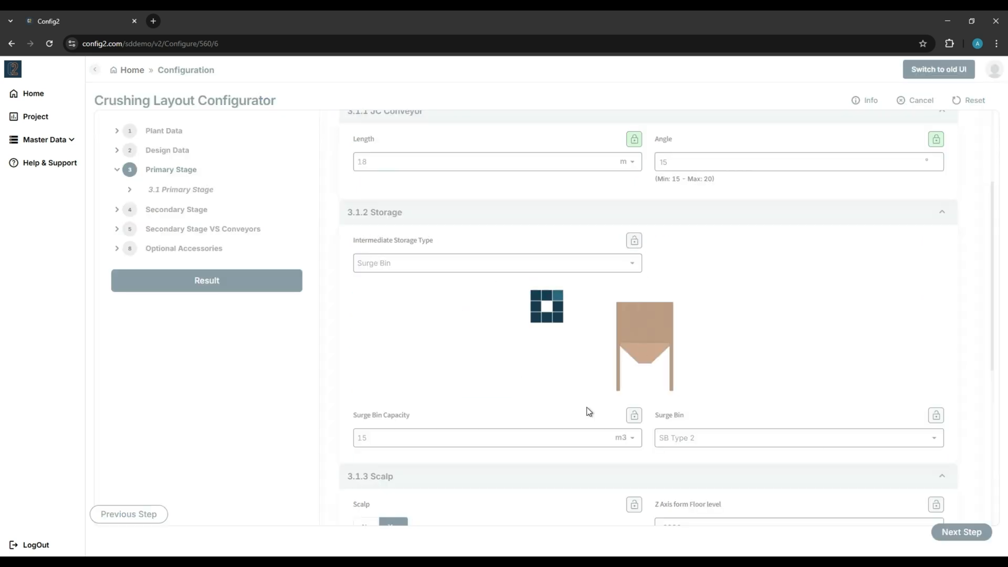
scroll("down", 3)
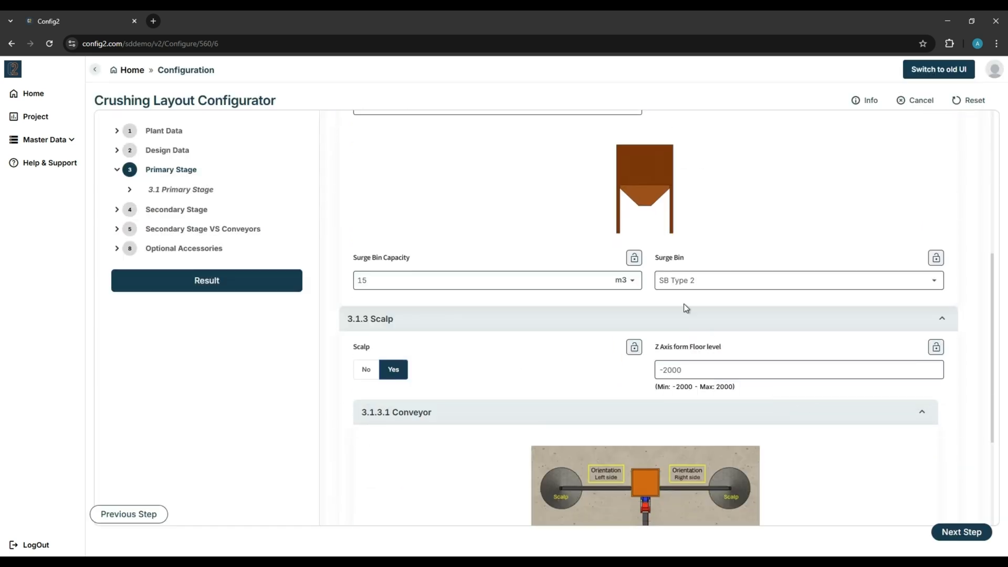
left_click(797, 280)
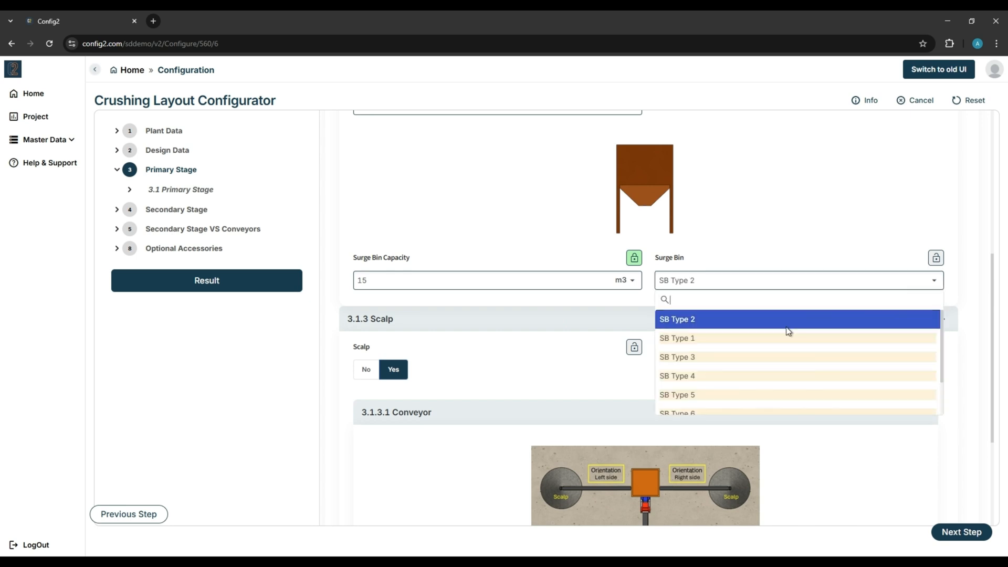
left_click(678, 319)
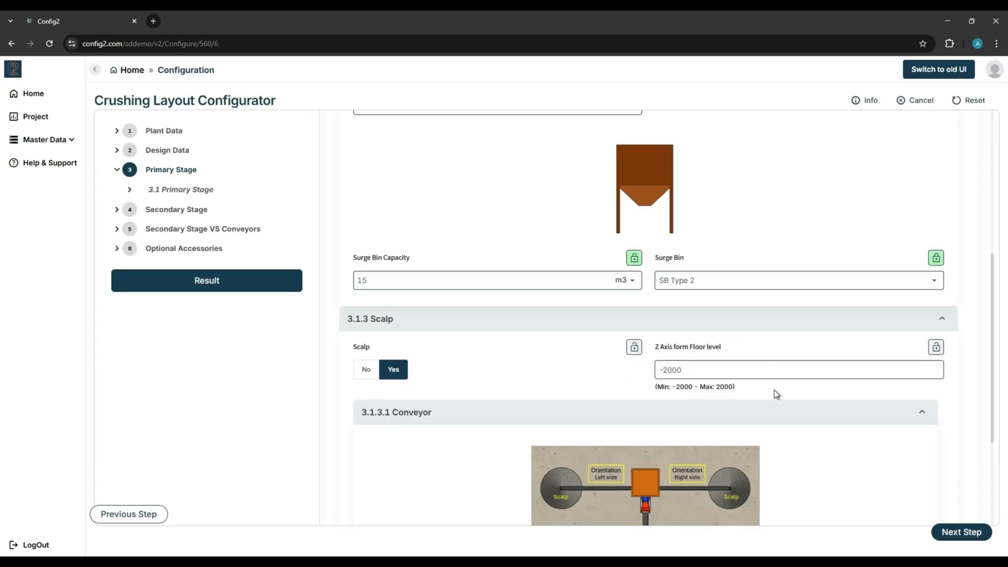
scroll("down", 3)
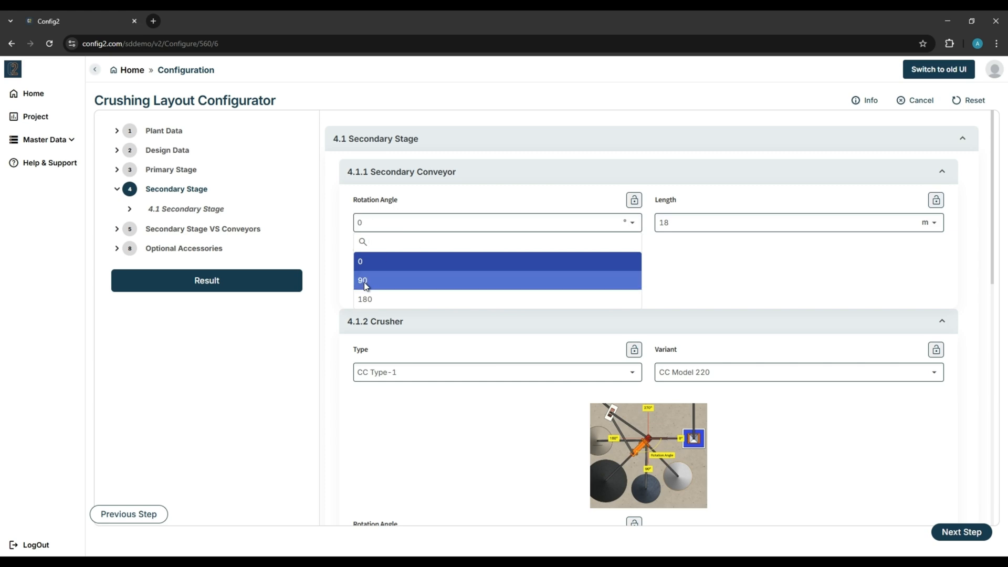
Step: Rotate the secondary conveyor to 90° and choose the CC Type-2 crusher
left_click(365, 279)
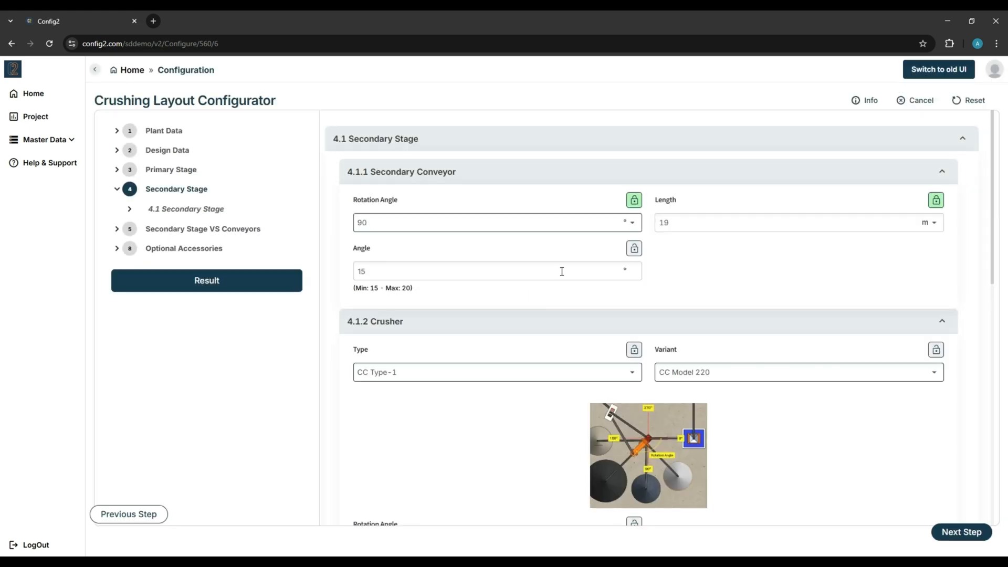
left_click(498, 372)
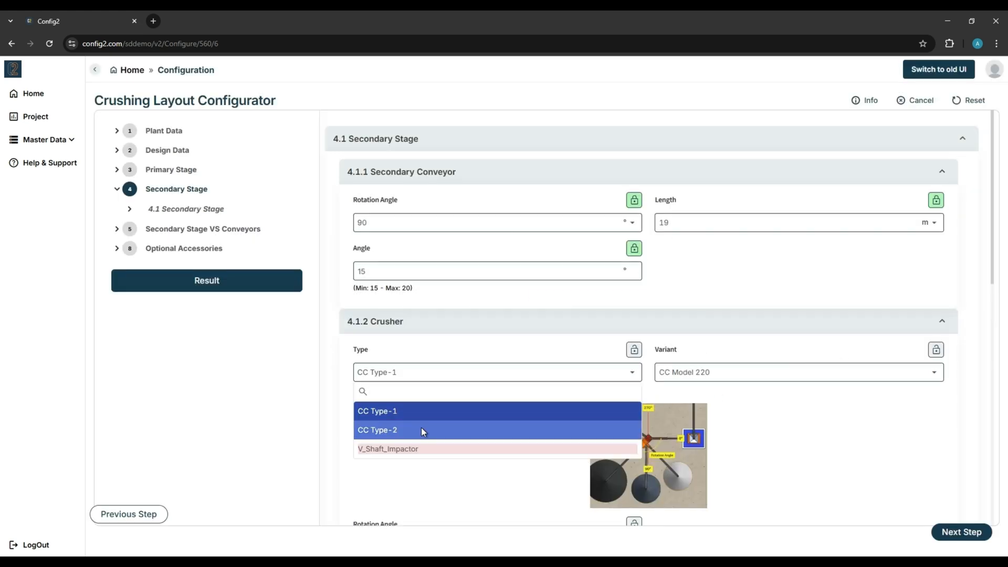
left_click(377, 430)
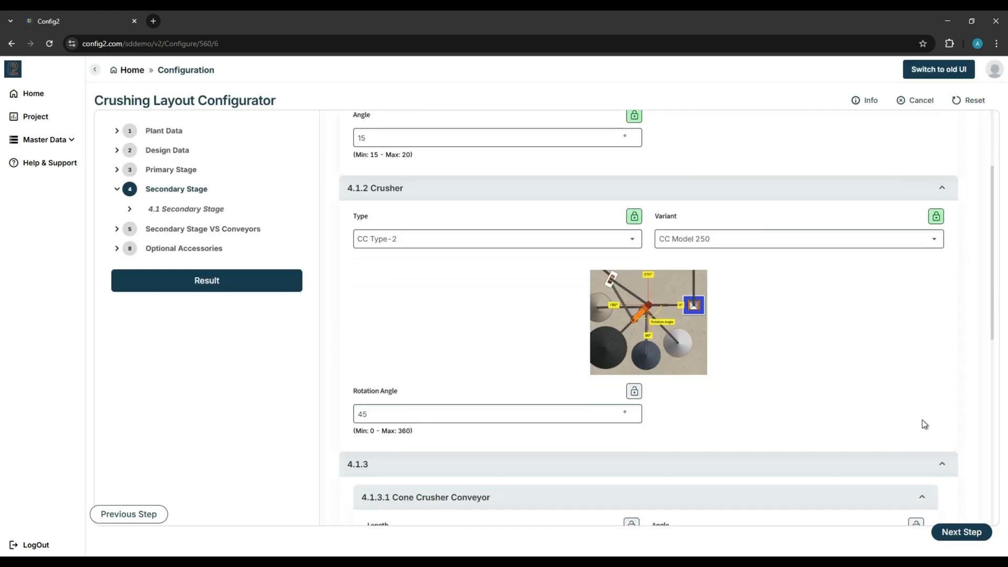
scroll("down", 3)
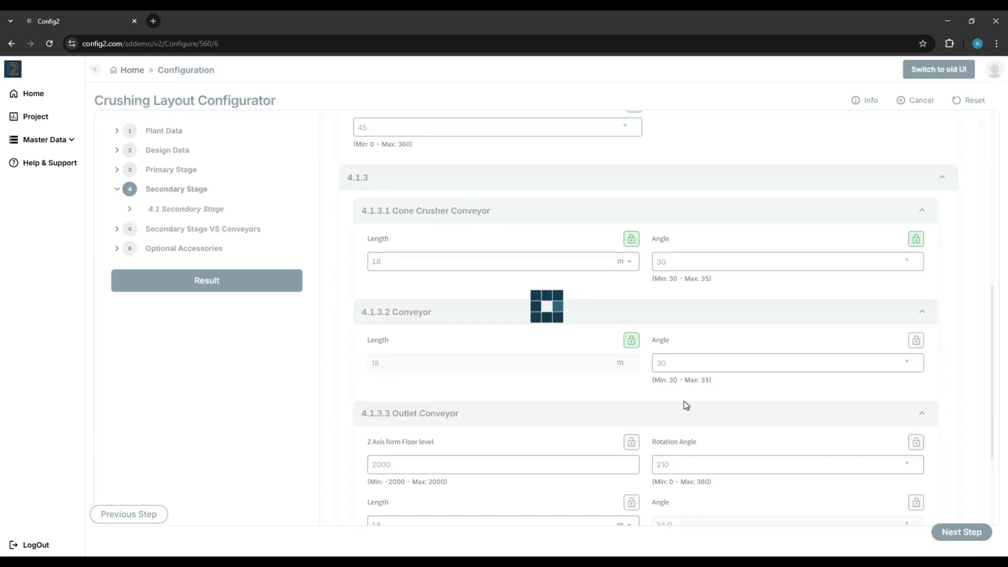
scroll("down", 3)
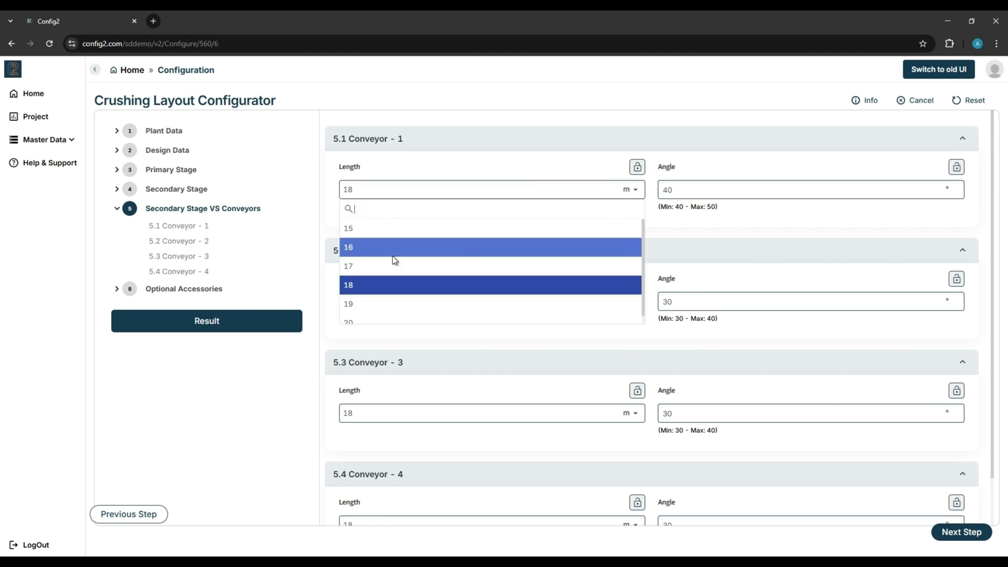
Step: Set Conveyor-1 to 17 m at 45° and Conveyor-4 to 19 m
left_click(348, 265)
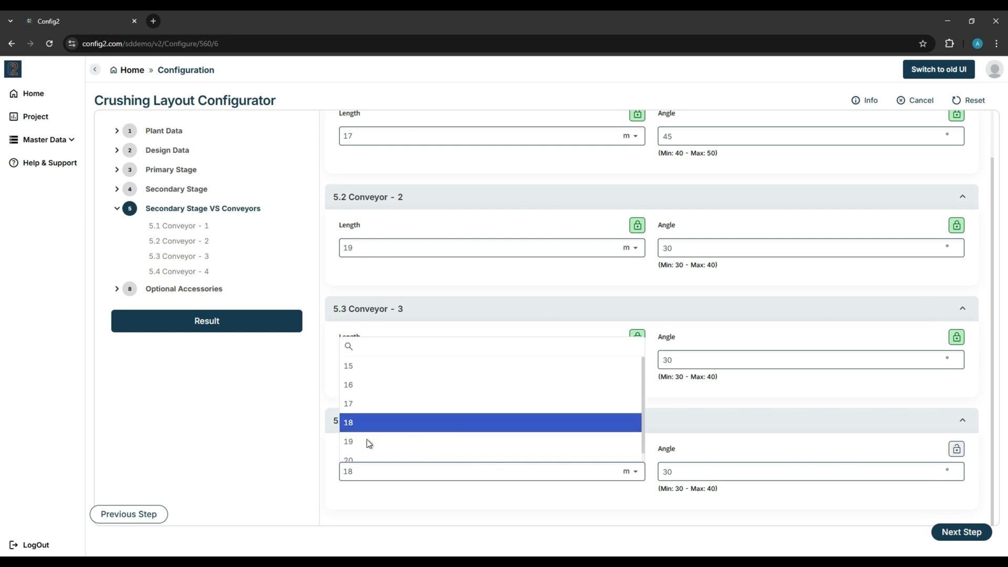
left_click(348, 441)
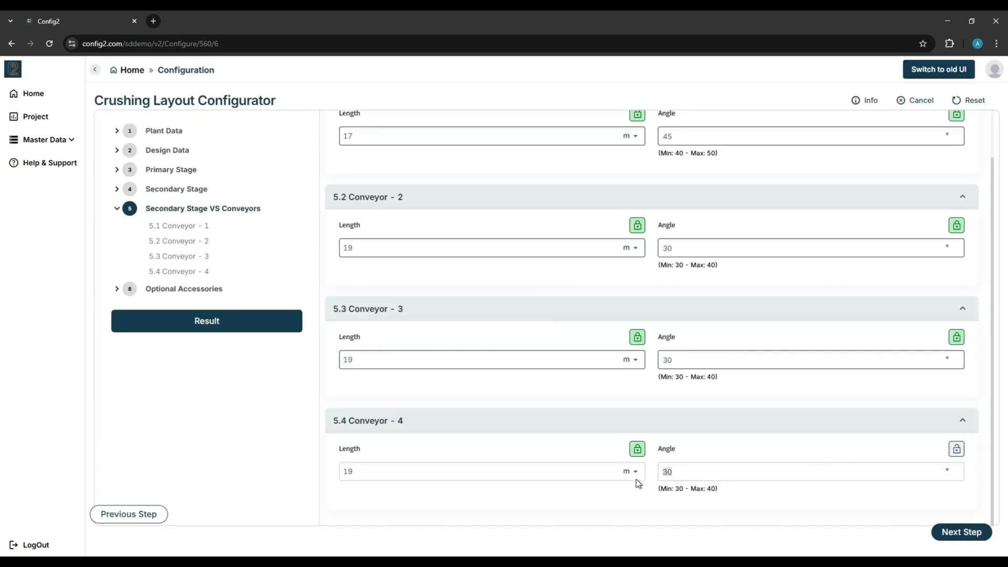
type("35")
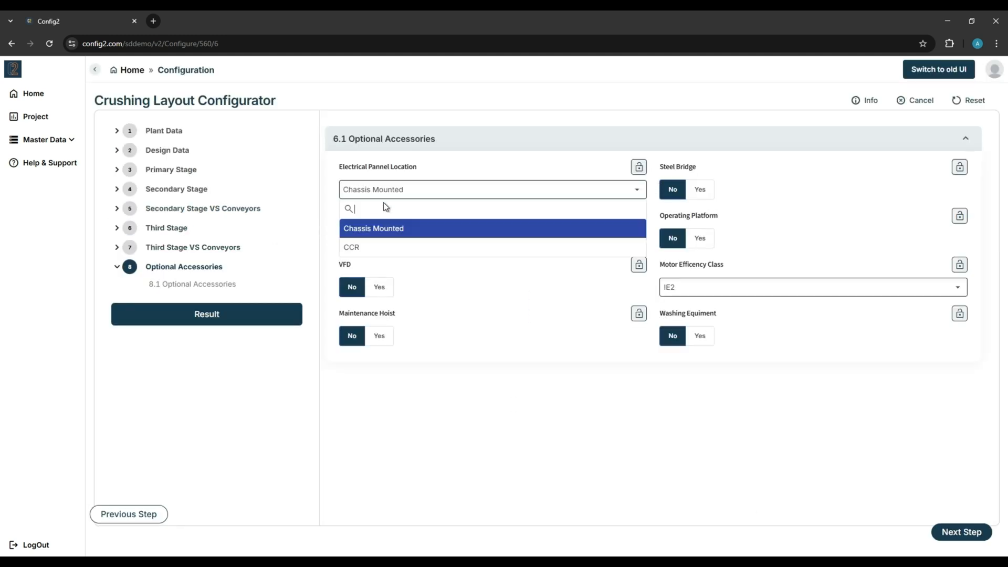
Step: Place the electrical panel in the CCR and continue to the configuration summary
left_click(351, 247)
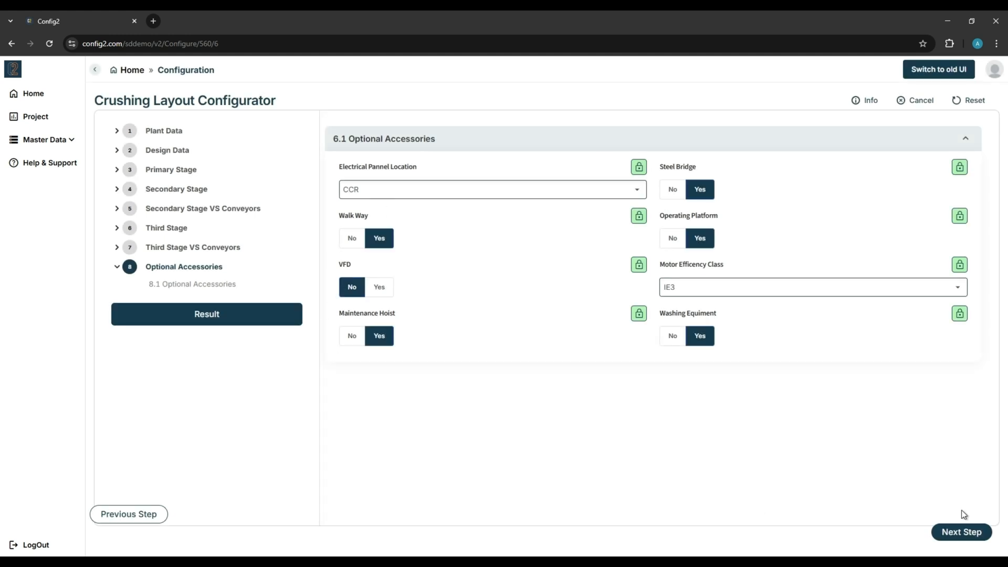
left_click(961, 531)
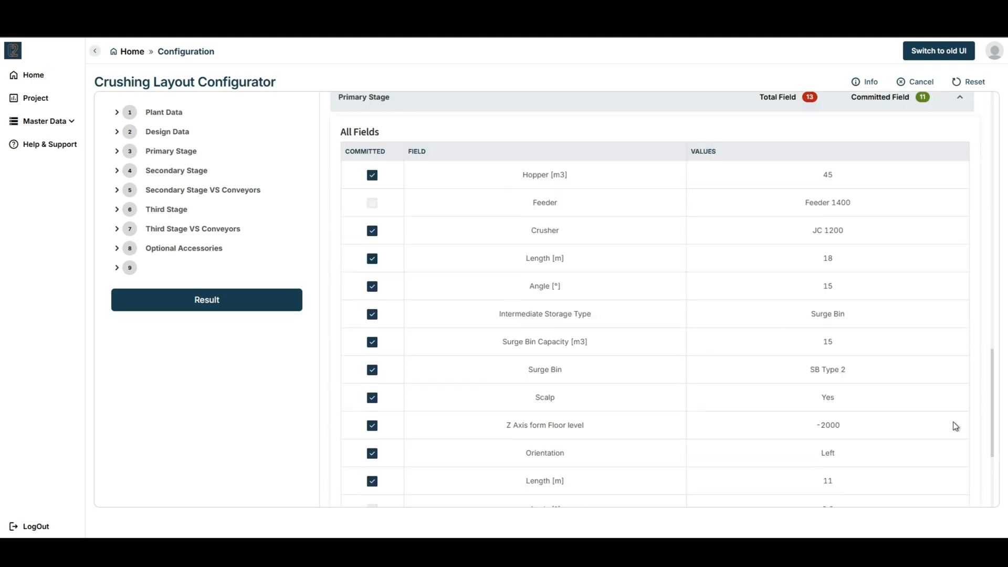
Step: Review the committed fields and name the state file TEST_CASE_NEW
scroll("down", 3)
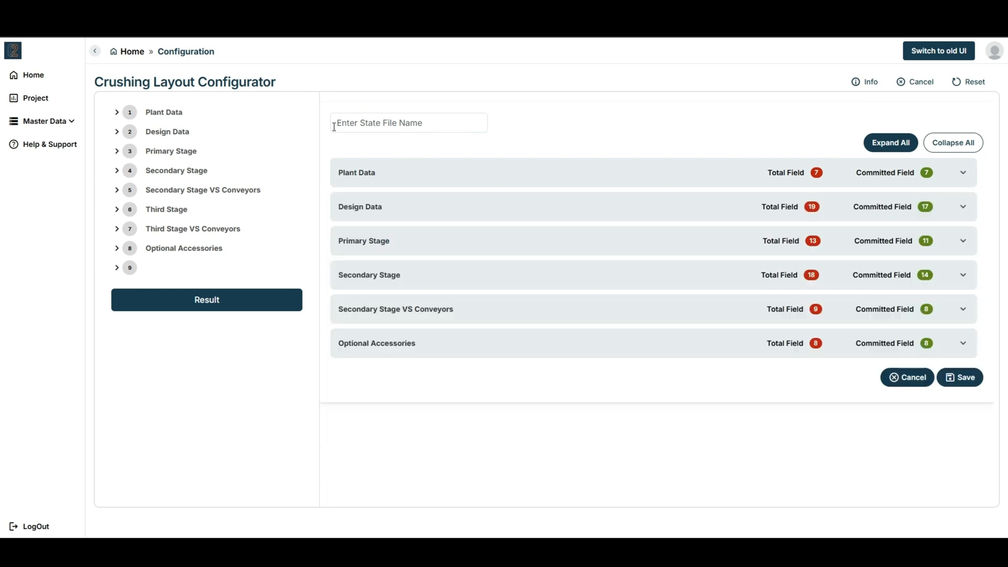
type("TEST_CASE_N")
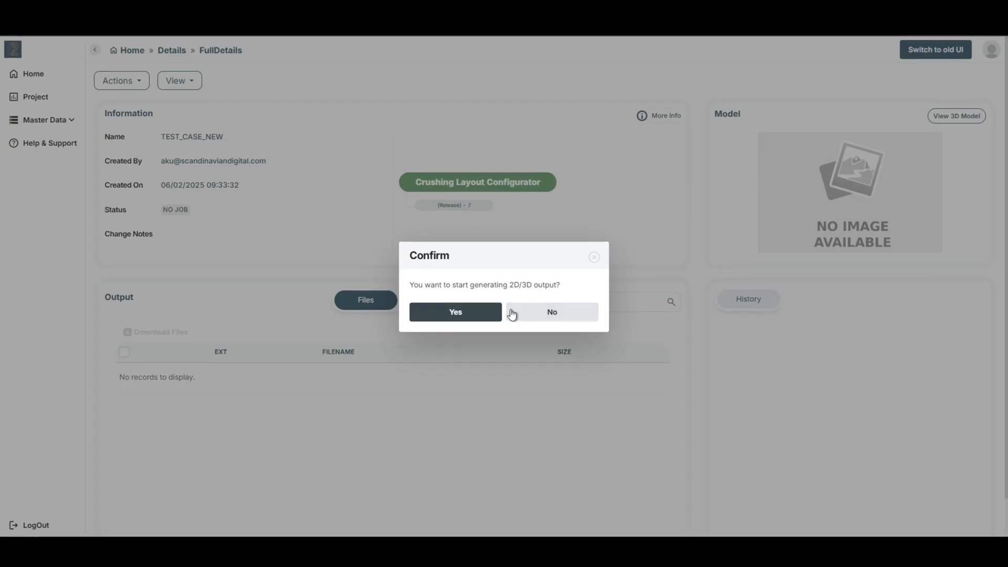
Step: Confirm 2D/3D output generation and view the plant layout 3D model
left_click(456, 312)
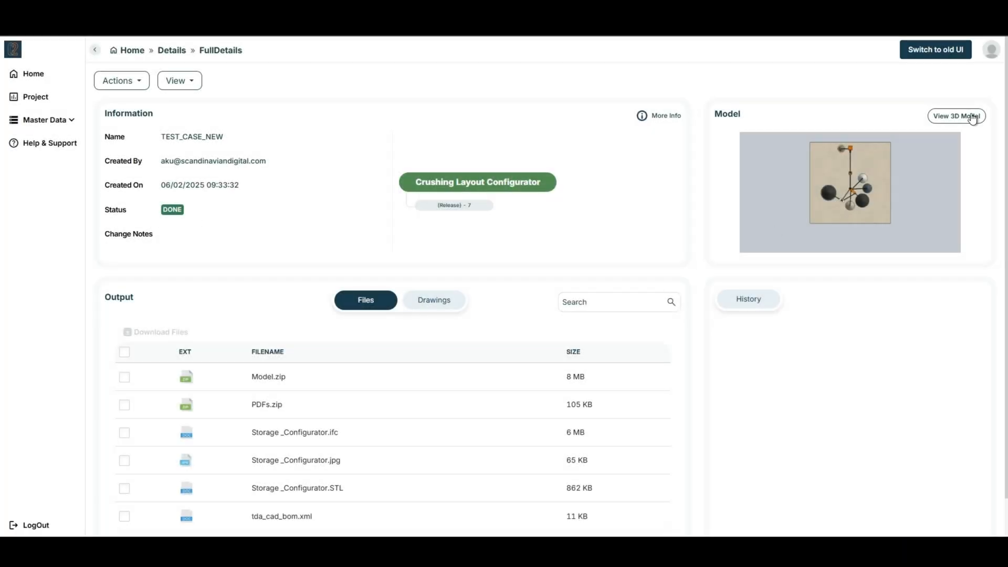
left_click(955, 115)
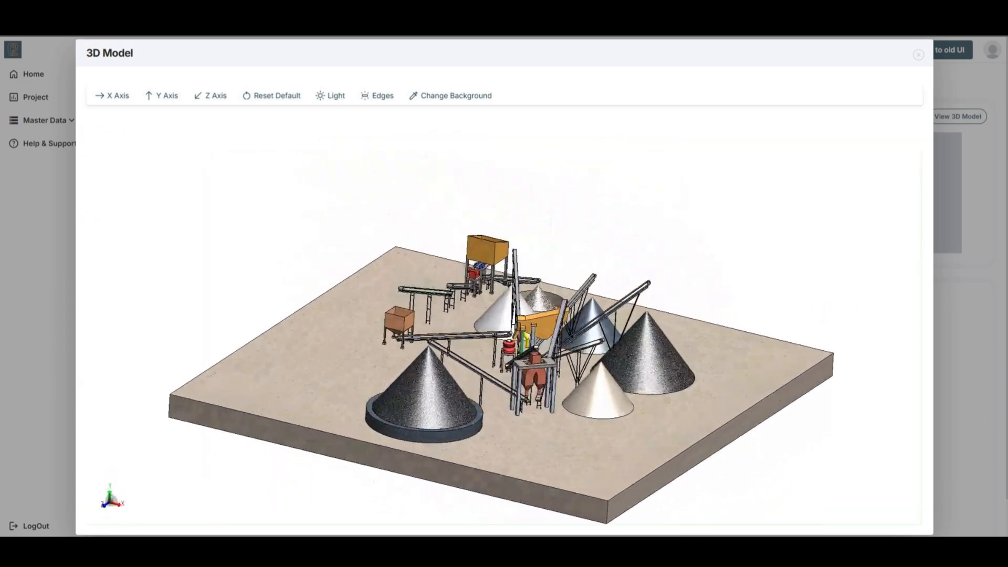
Step: View the plant model along the X axis, then from above along the Y axis
left_click(111, 96)
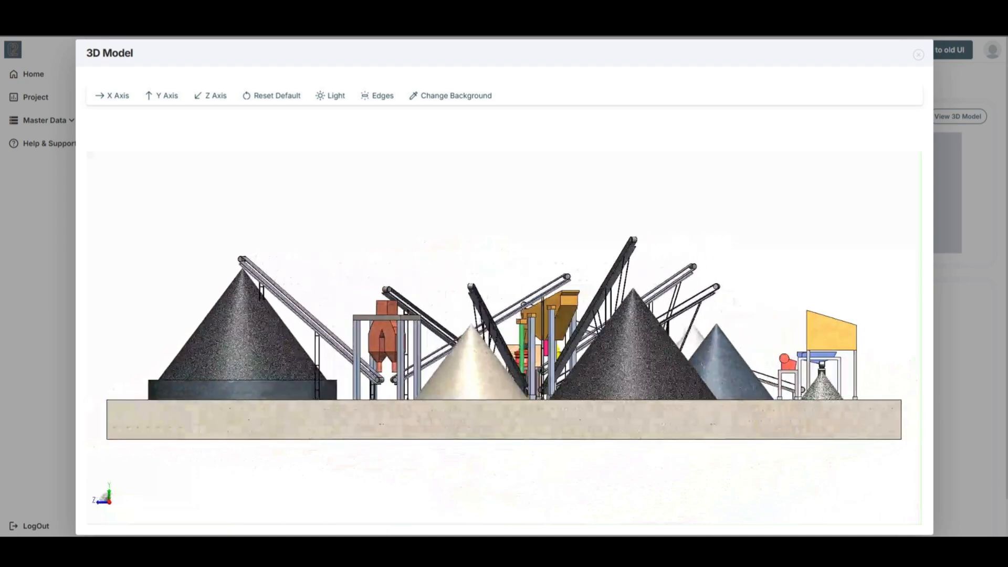
left_click(166, 96)
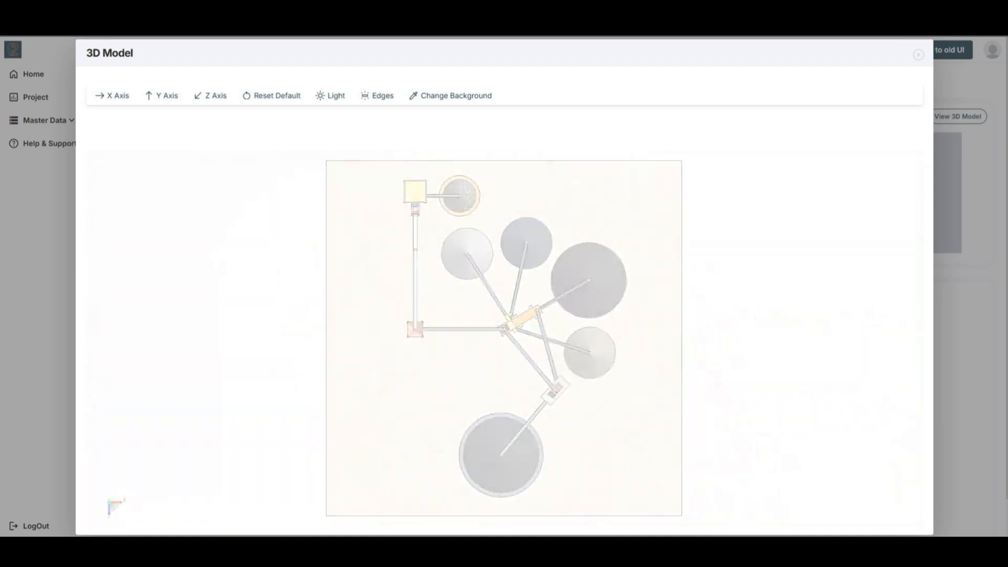